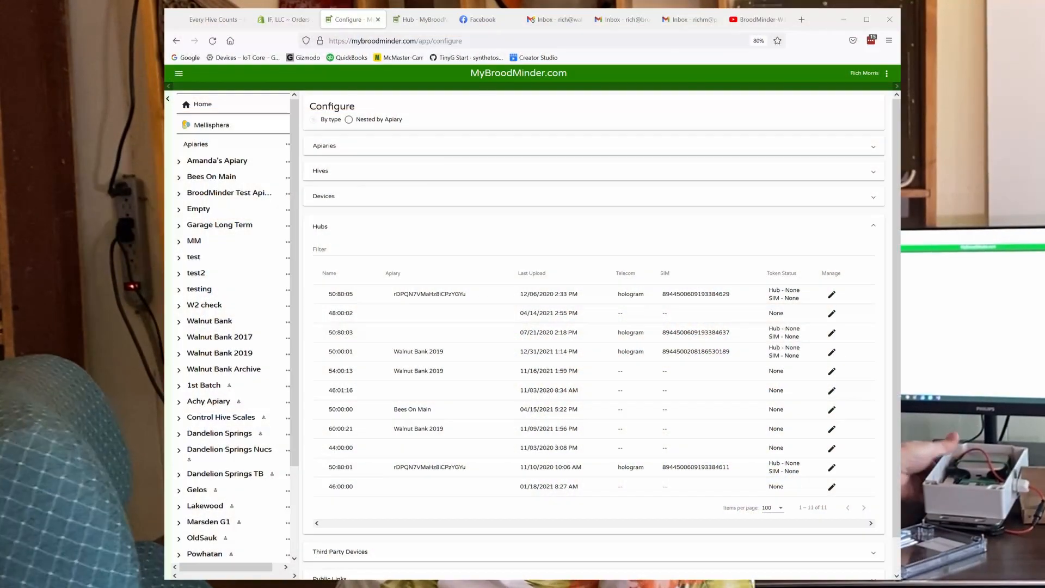
Step: Switch to the Hub - MyBroodMinder tab to view Hub 54:01:23's sensor graph and devices
scroll(down, 3)
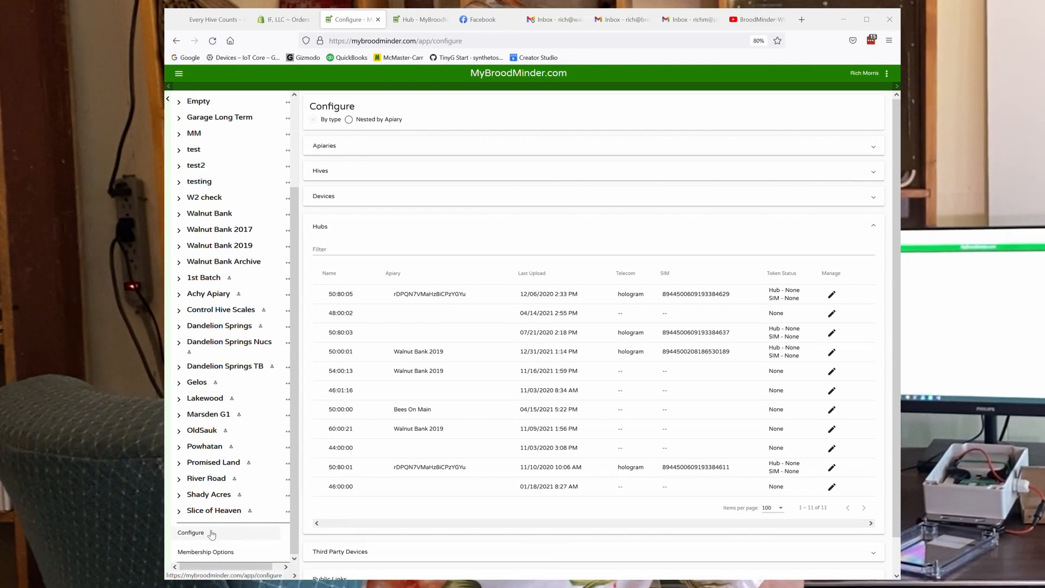
mouse_move(429, 298)
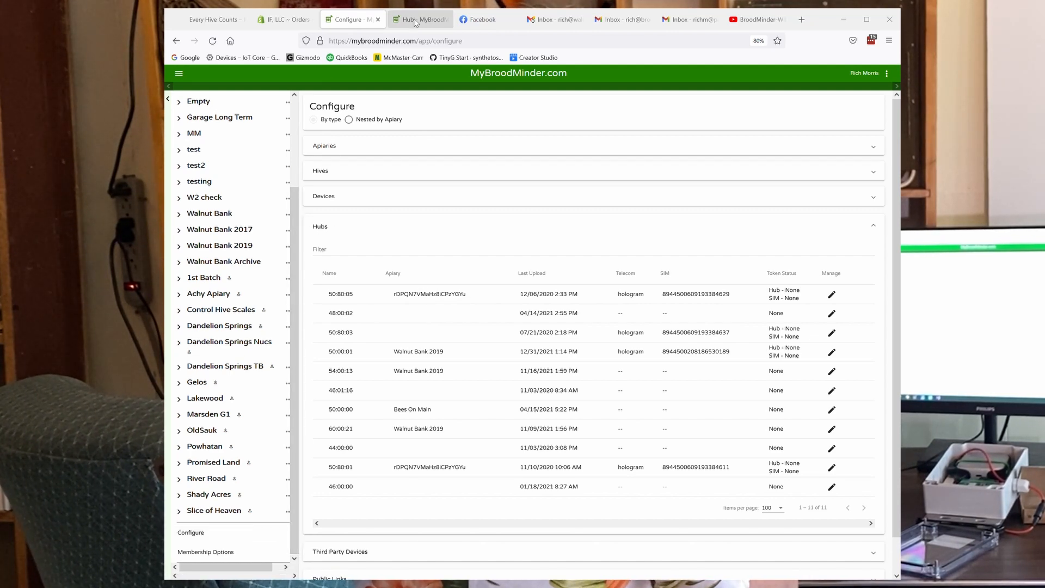
click(417, 19)
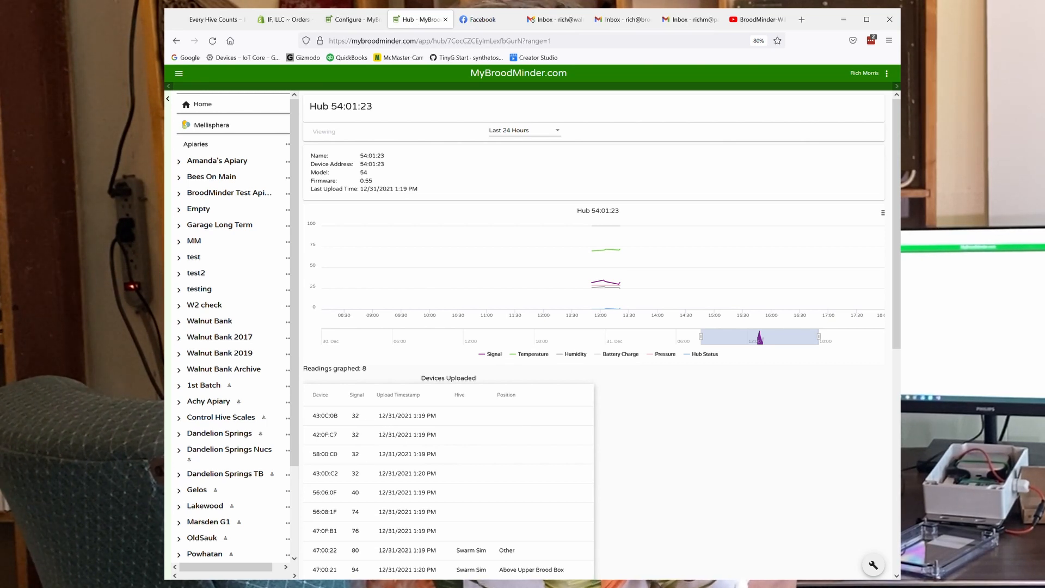
mouse_move(689, 118)
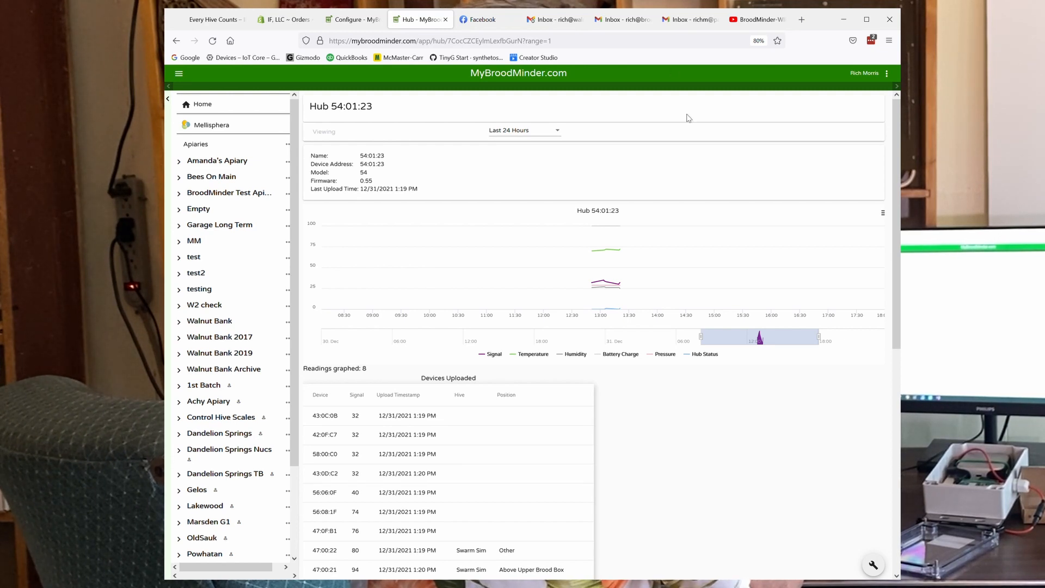
mouse_move(617, 284)
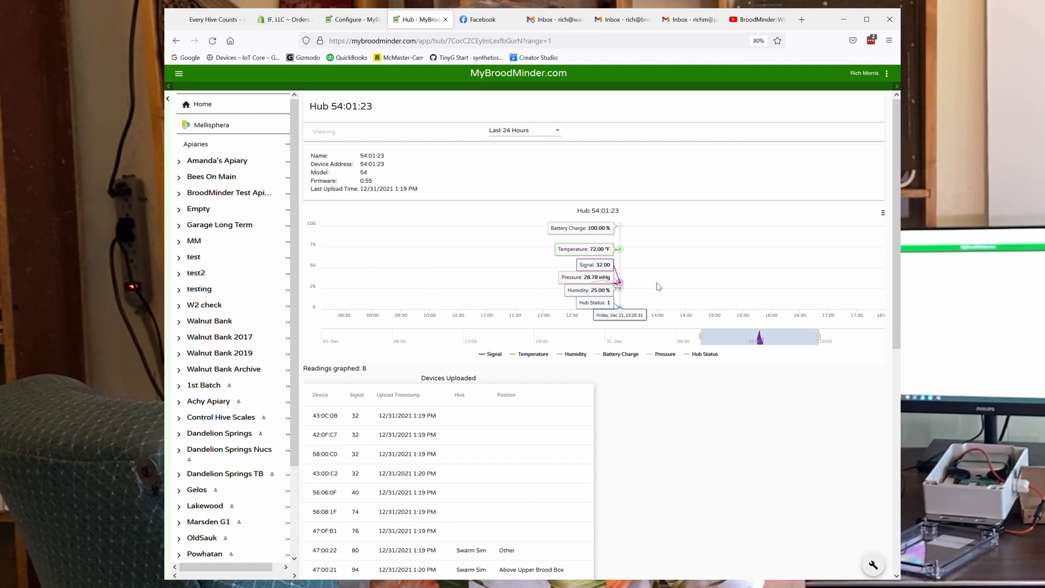
scroll(down, 3)
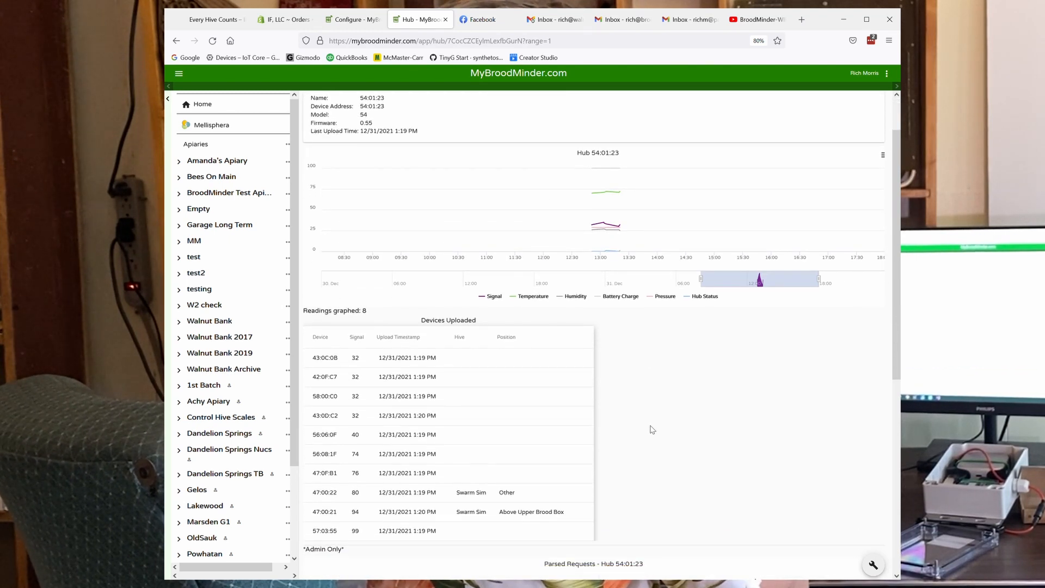
scroll(down, 3)
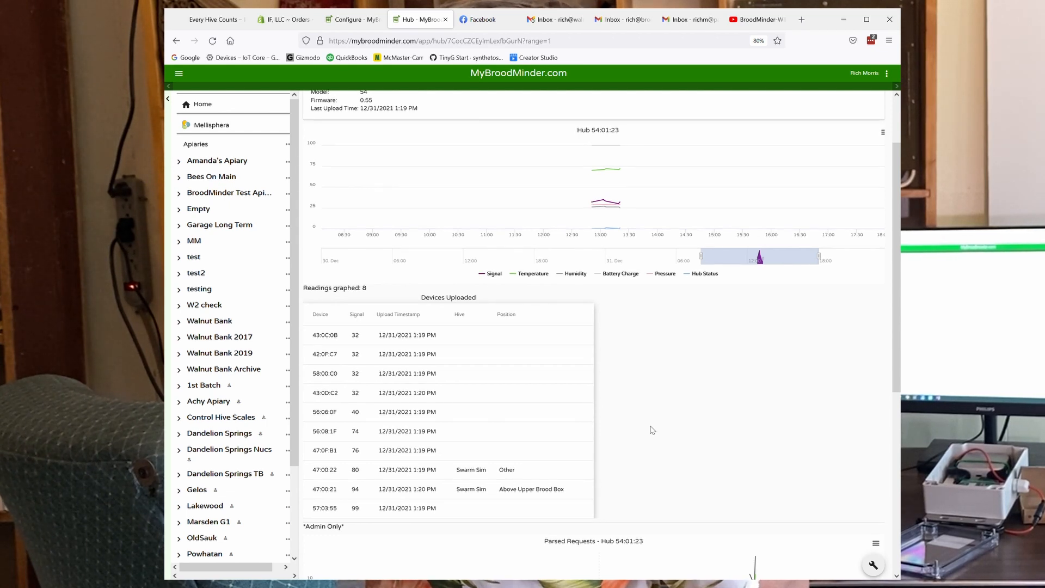
mouse_move(645, 429)
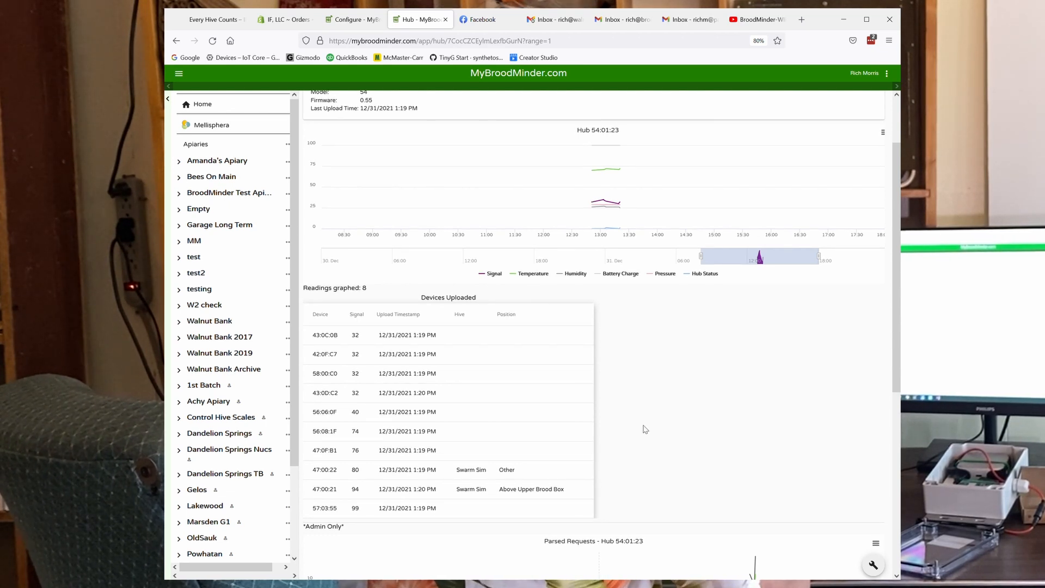